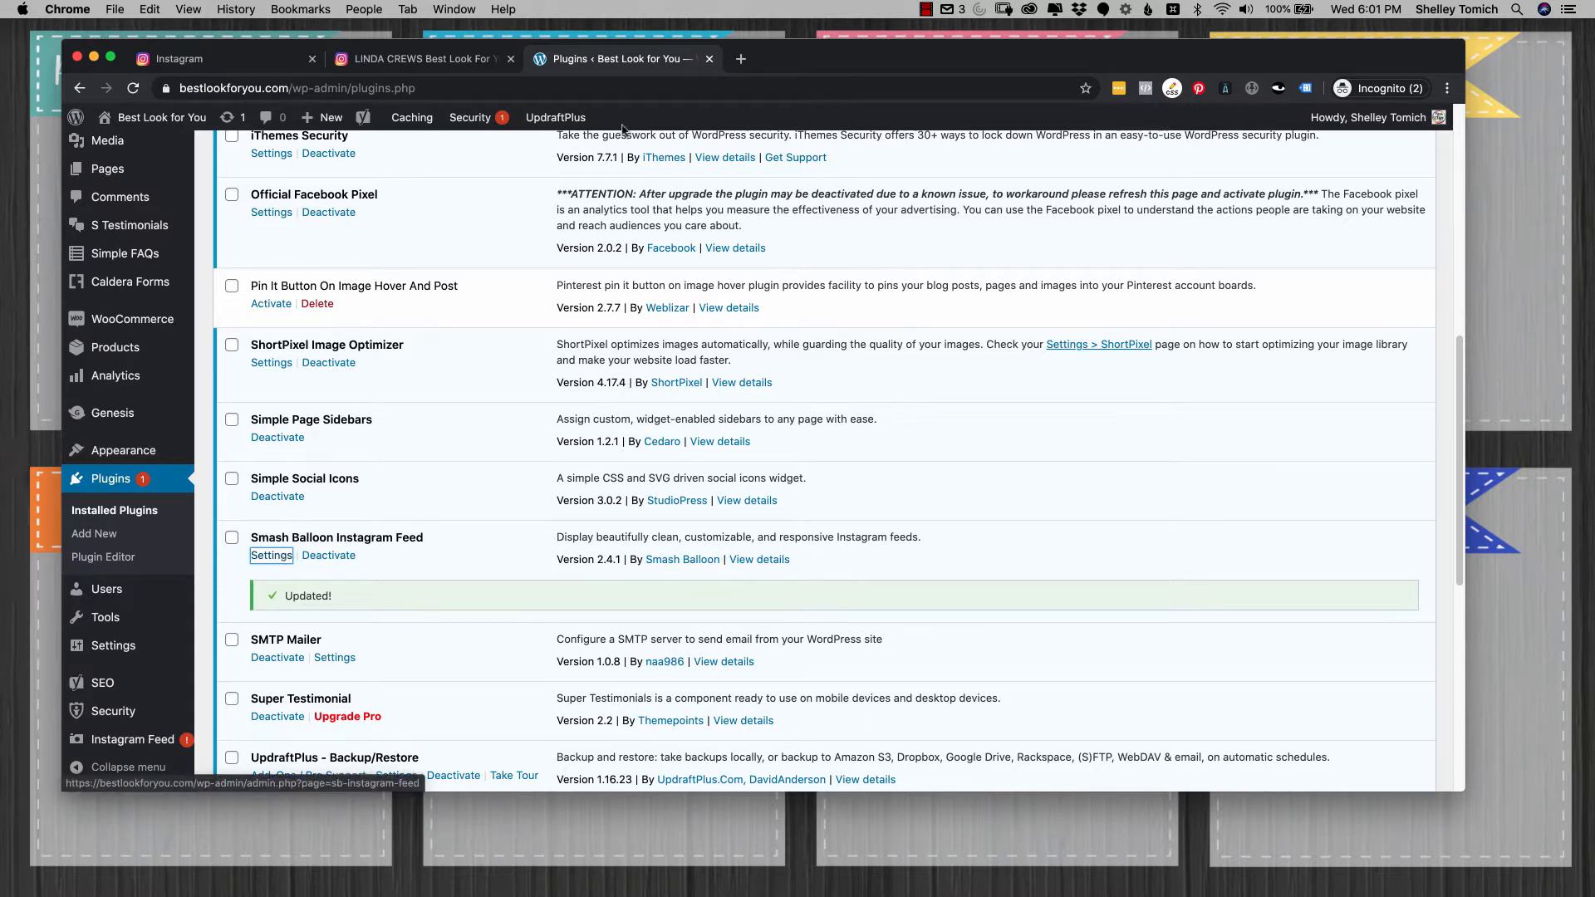
Step: Reach the Instagram Feed settings page showing the expired access token error
click(741, 59)
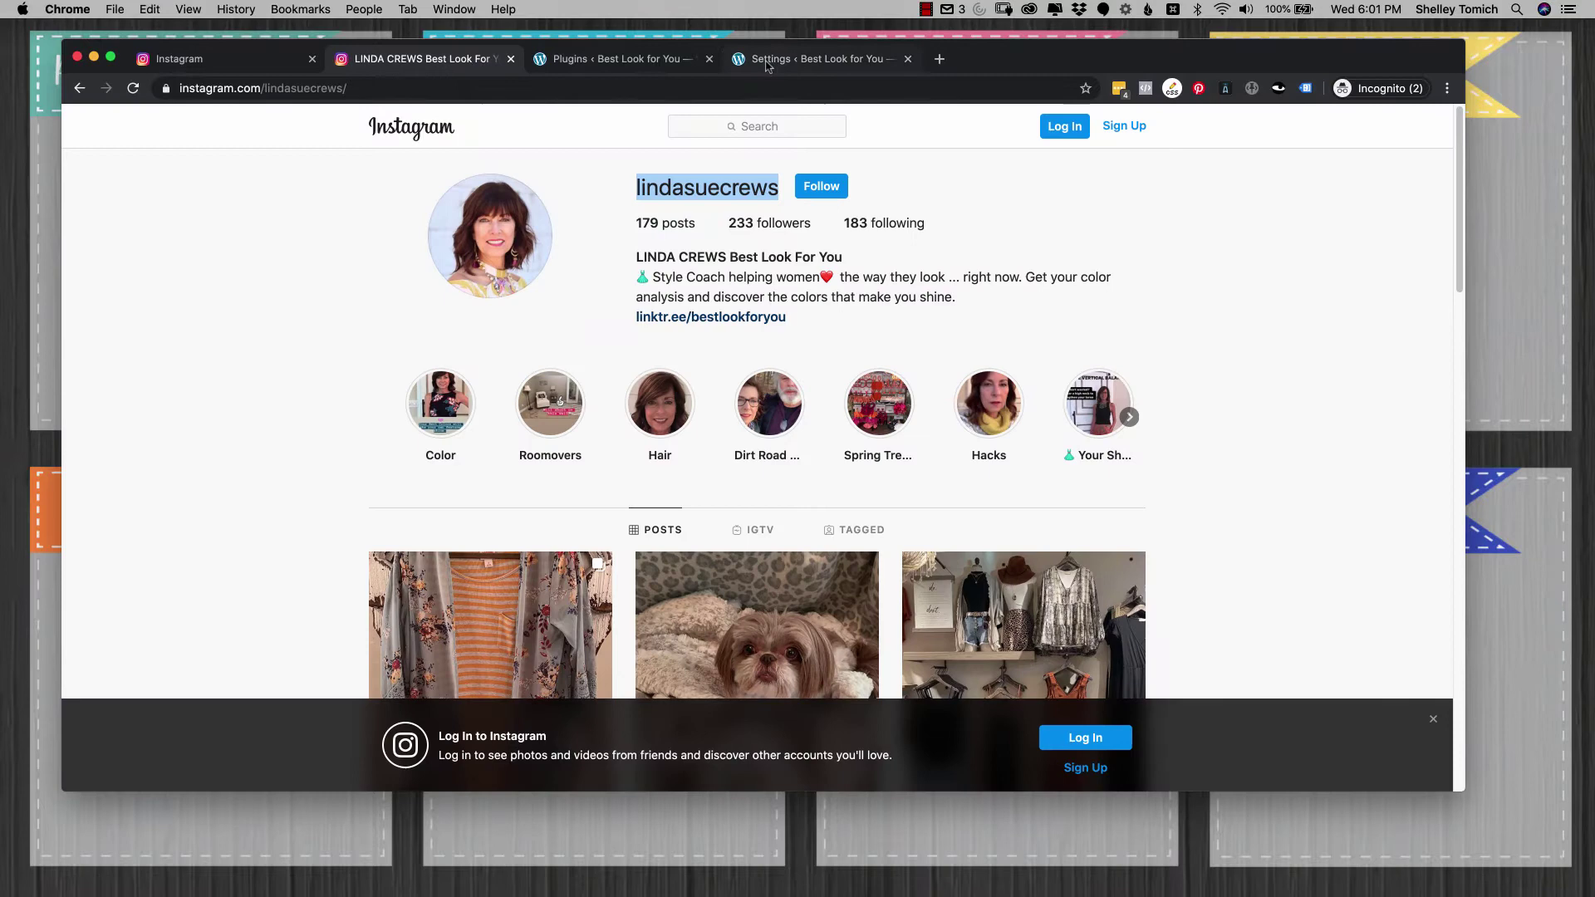
click(820, 59)
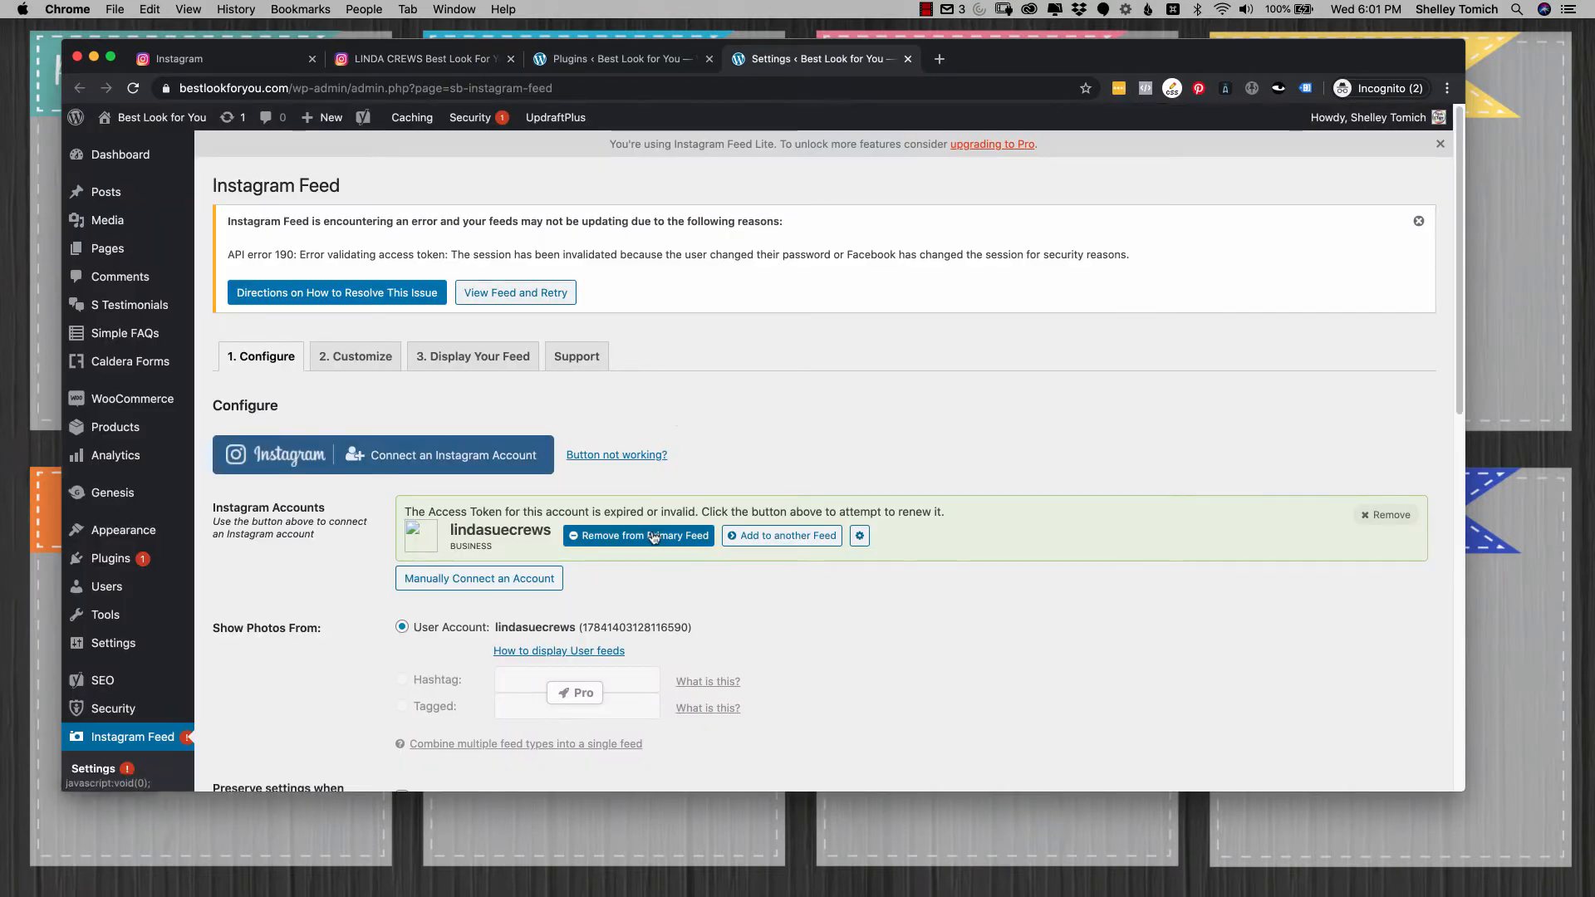
click(638, 534)
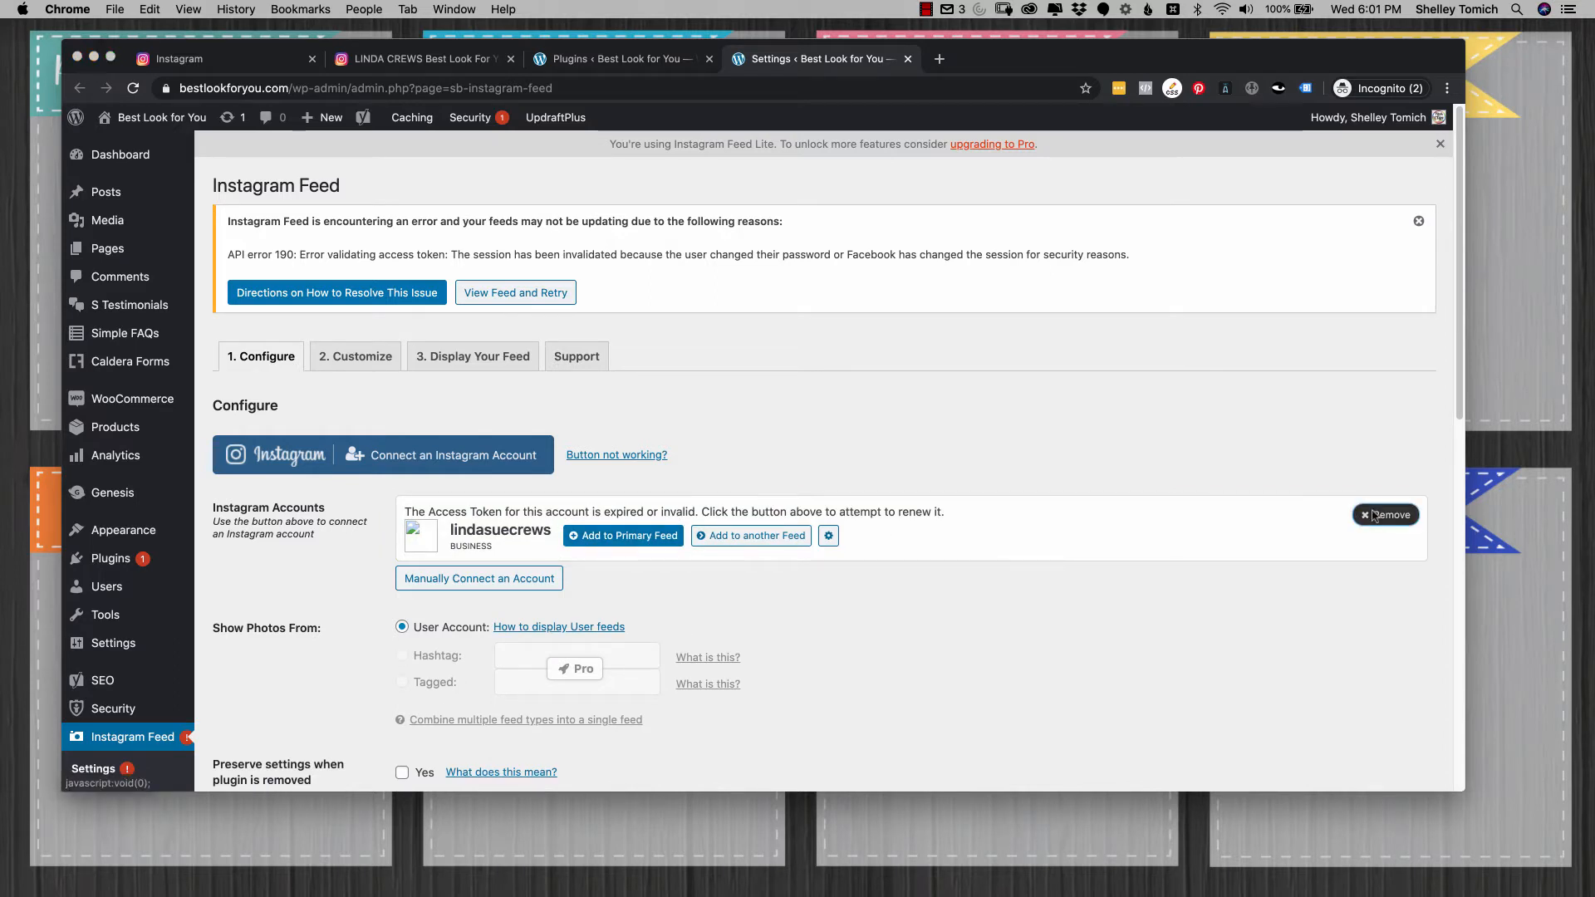
click(1385, 515)
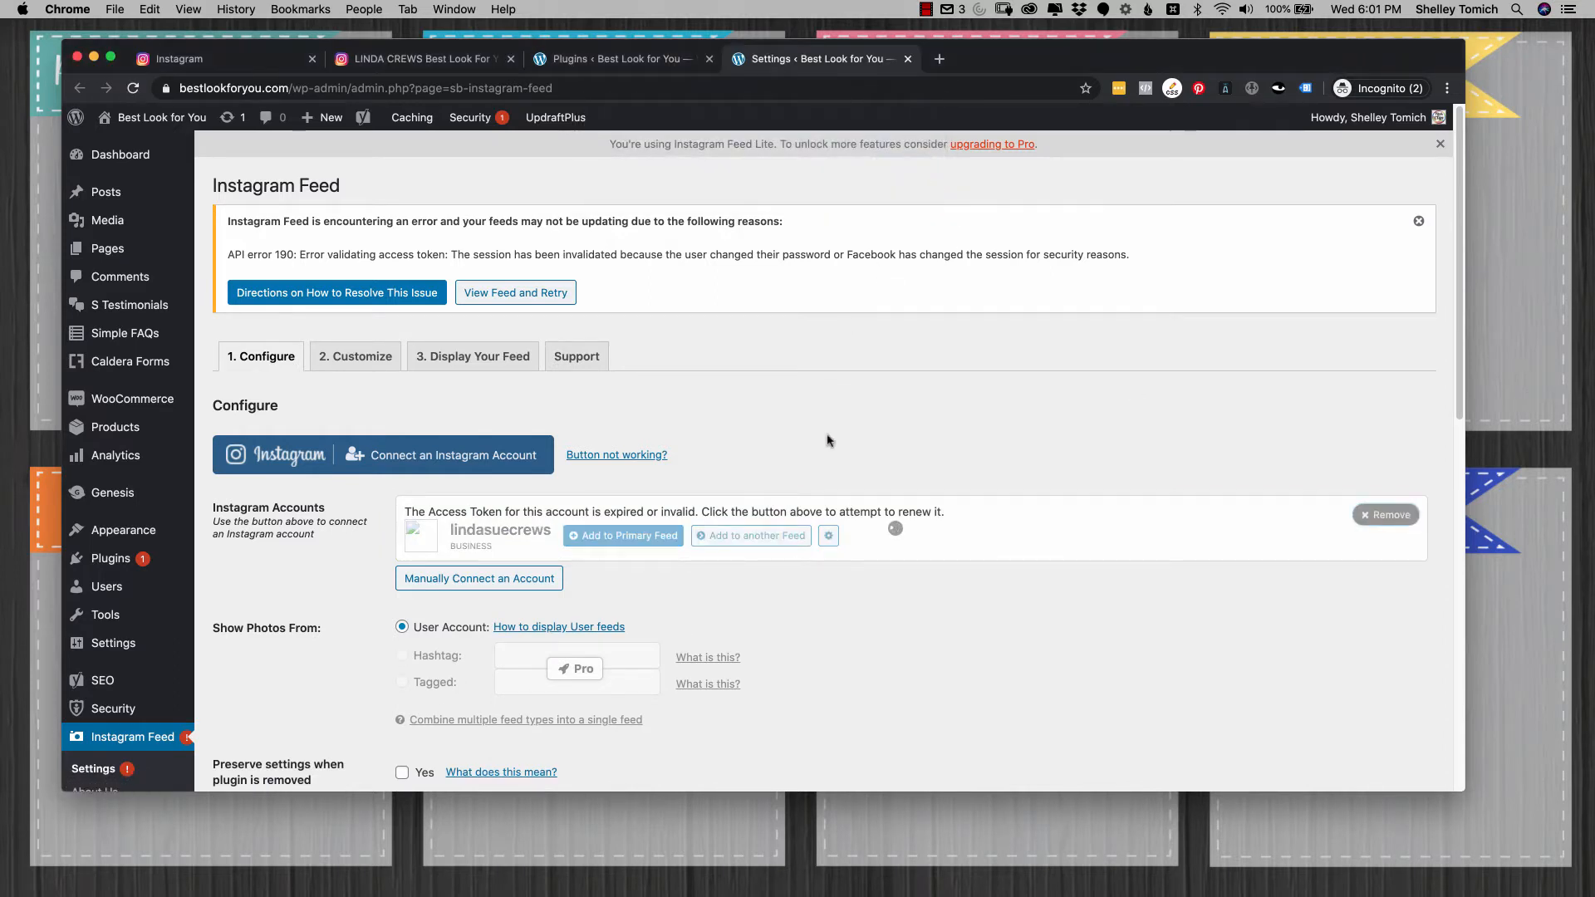
scroll(down, 3)
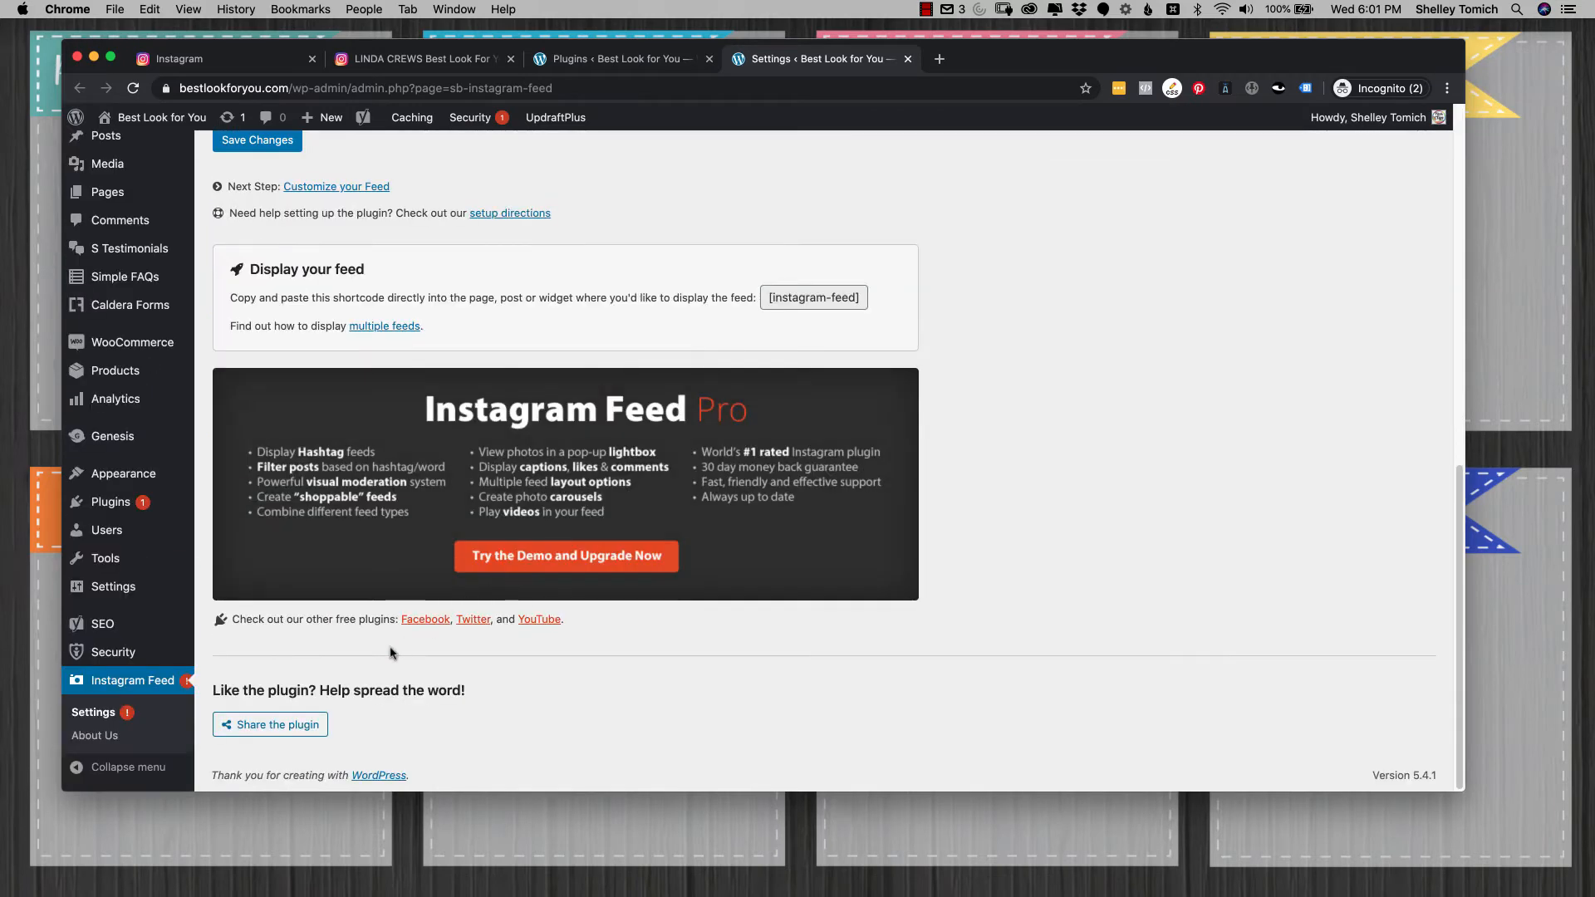
click(256, 170)
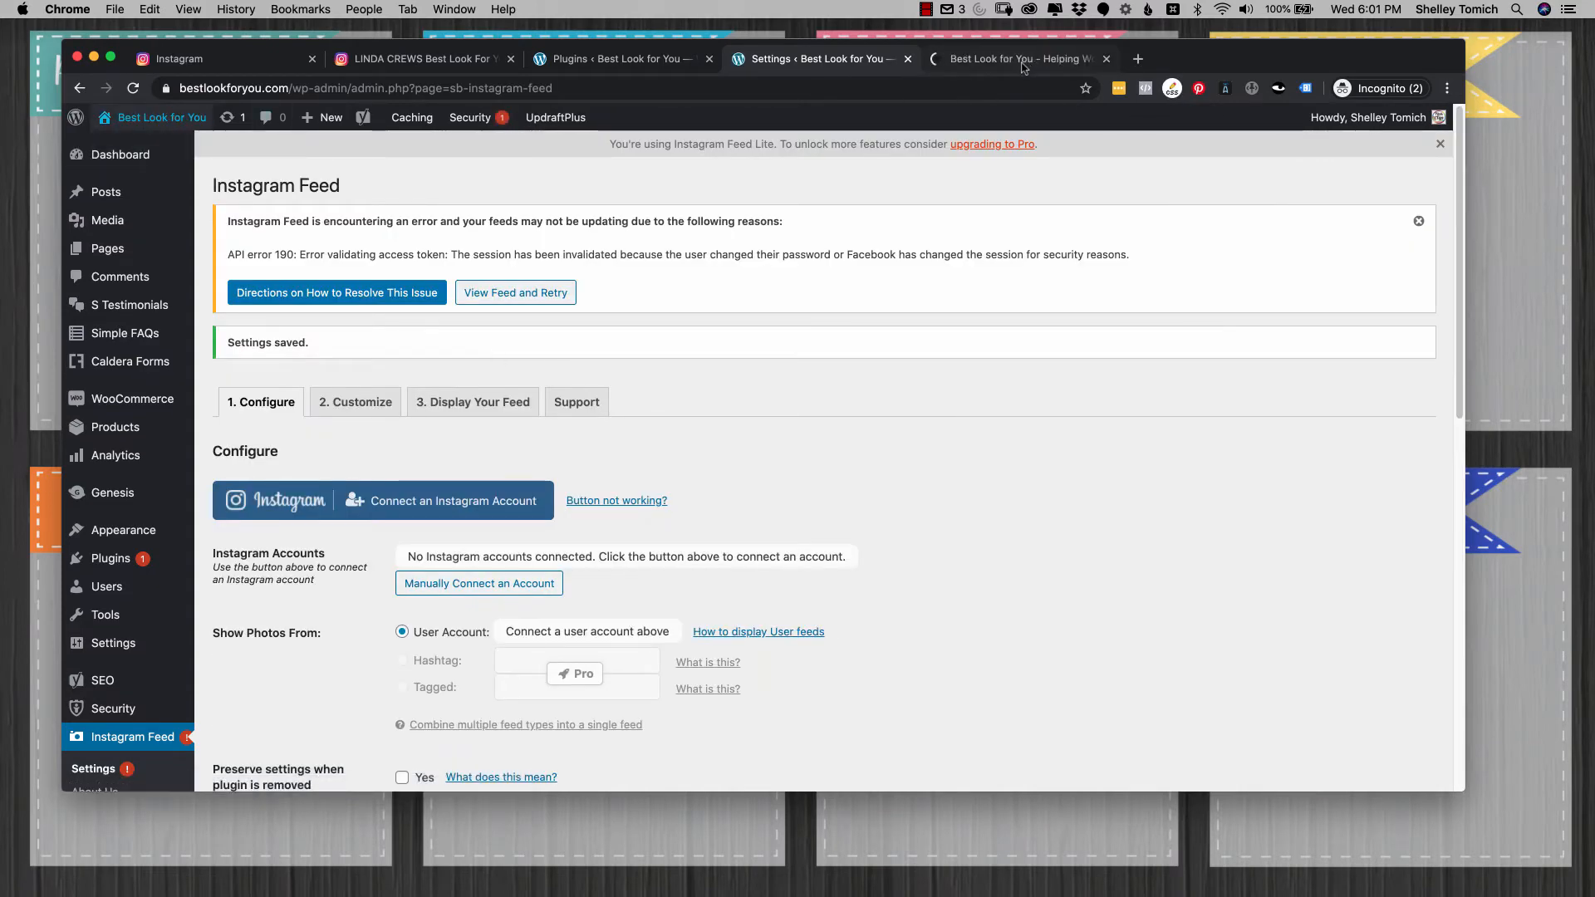
Step: View the site front page where the Instagram section shows a no-connected-account error
click(1021, 60)
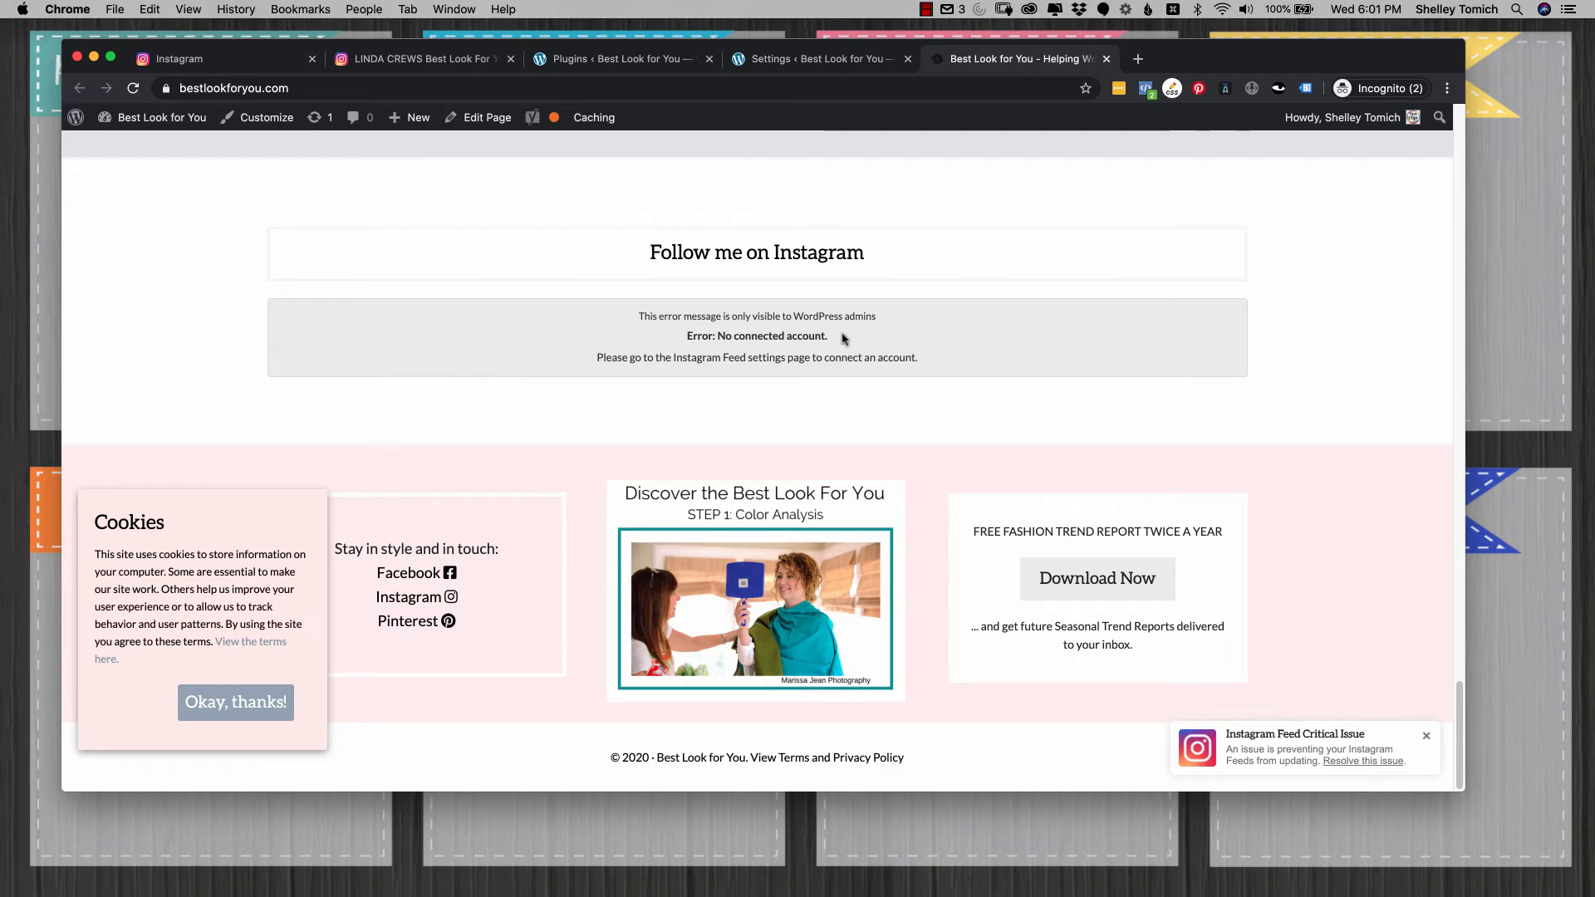
mouse_move(845, 370)
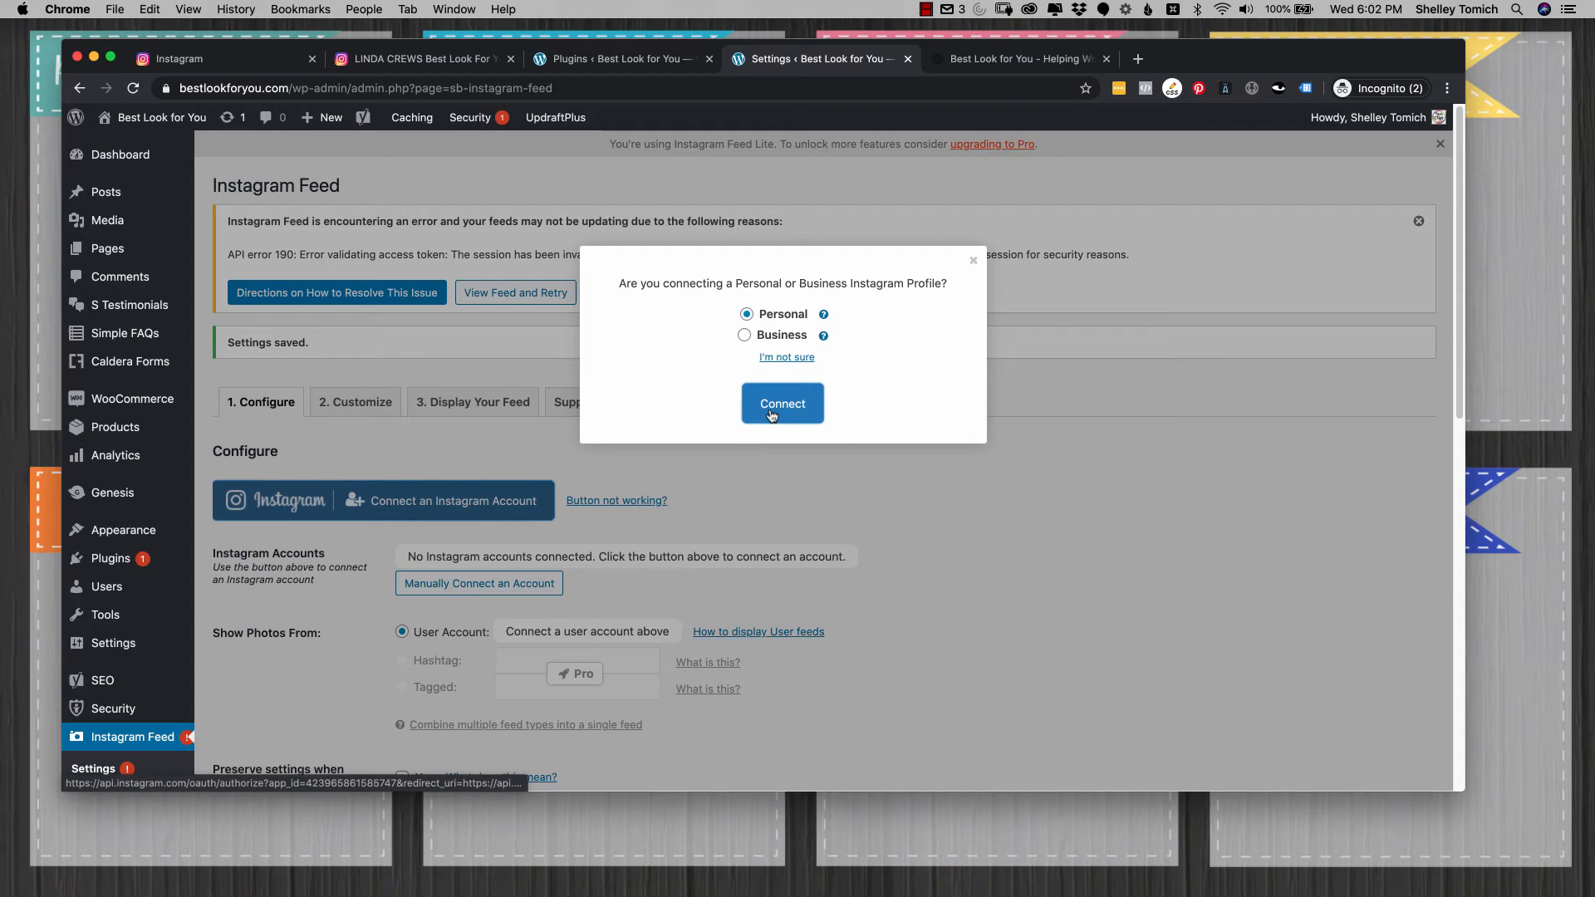
Step: Connect the Instagram account as a Personal profile, confirm it, save changes and reload the site
click(782, 404)
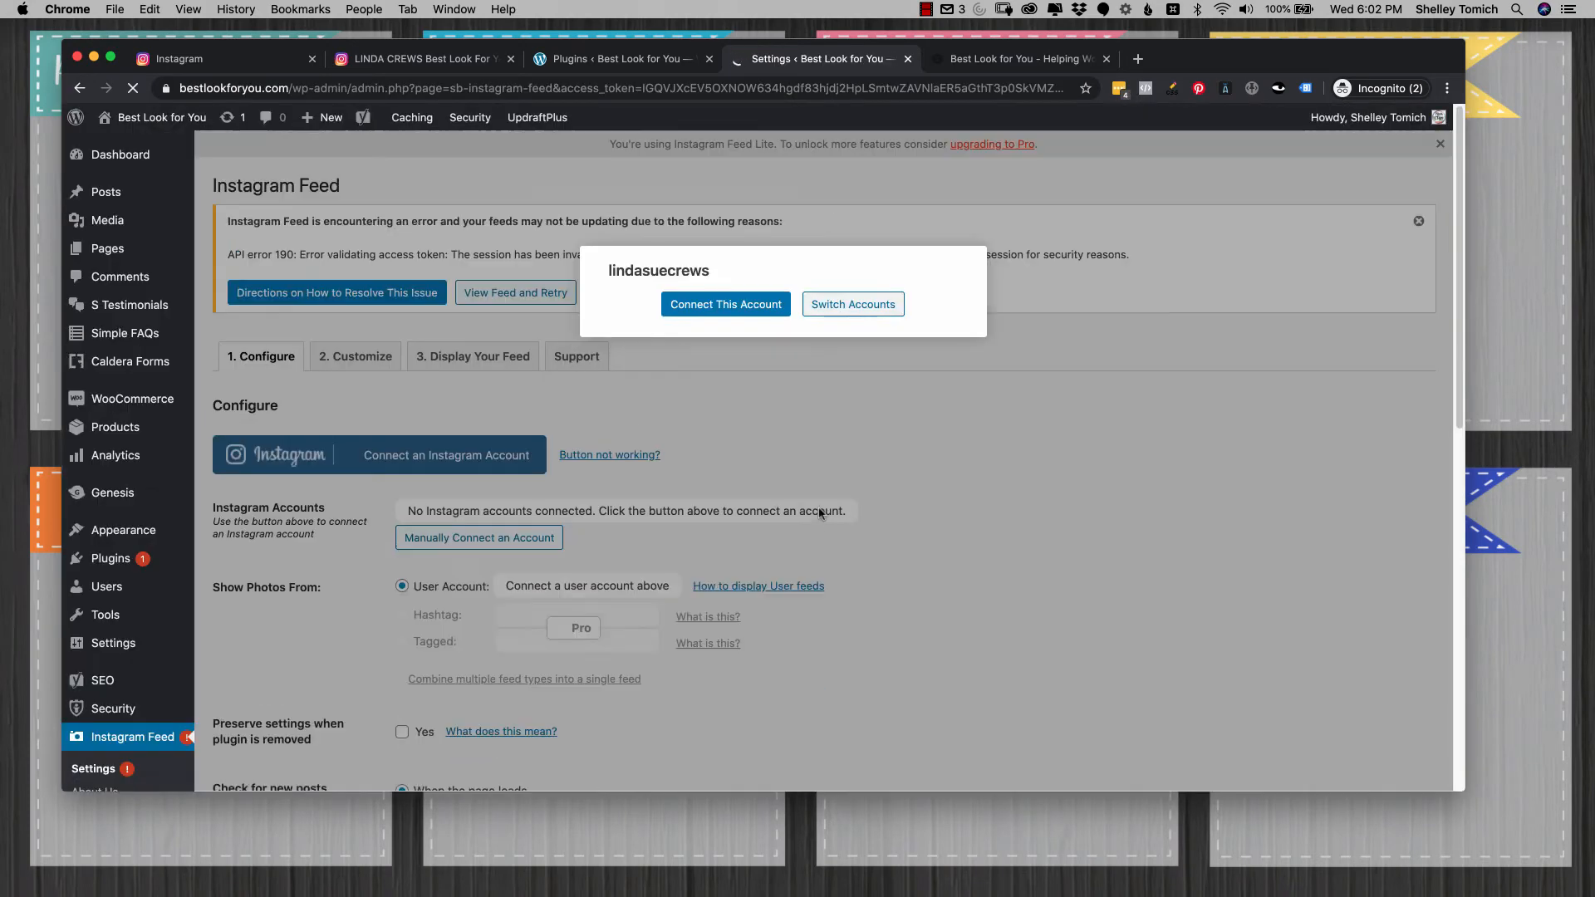
click(724, 304)
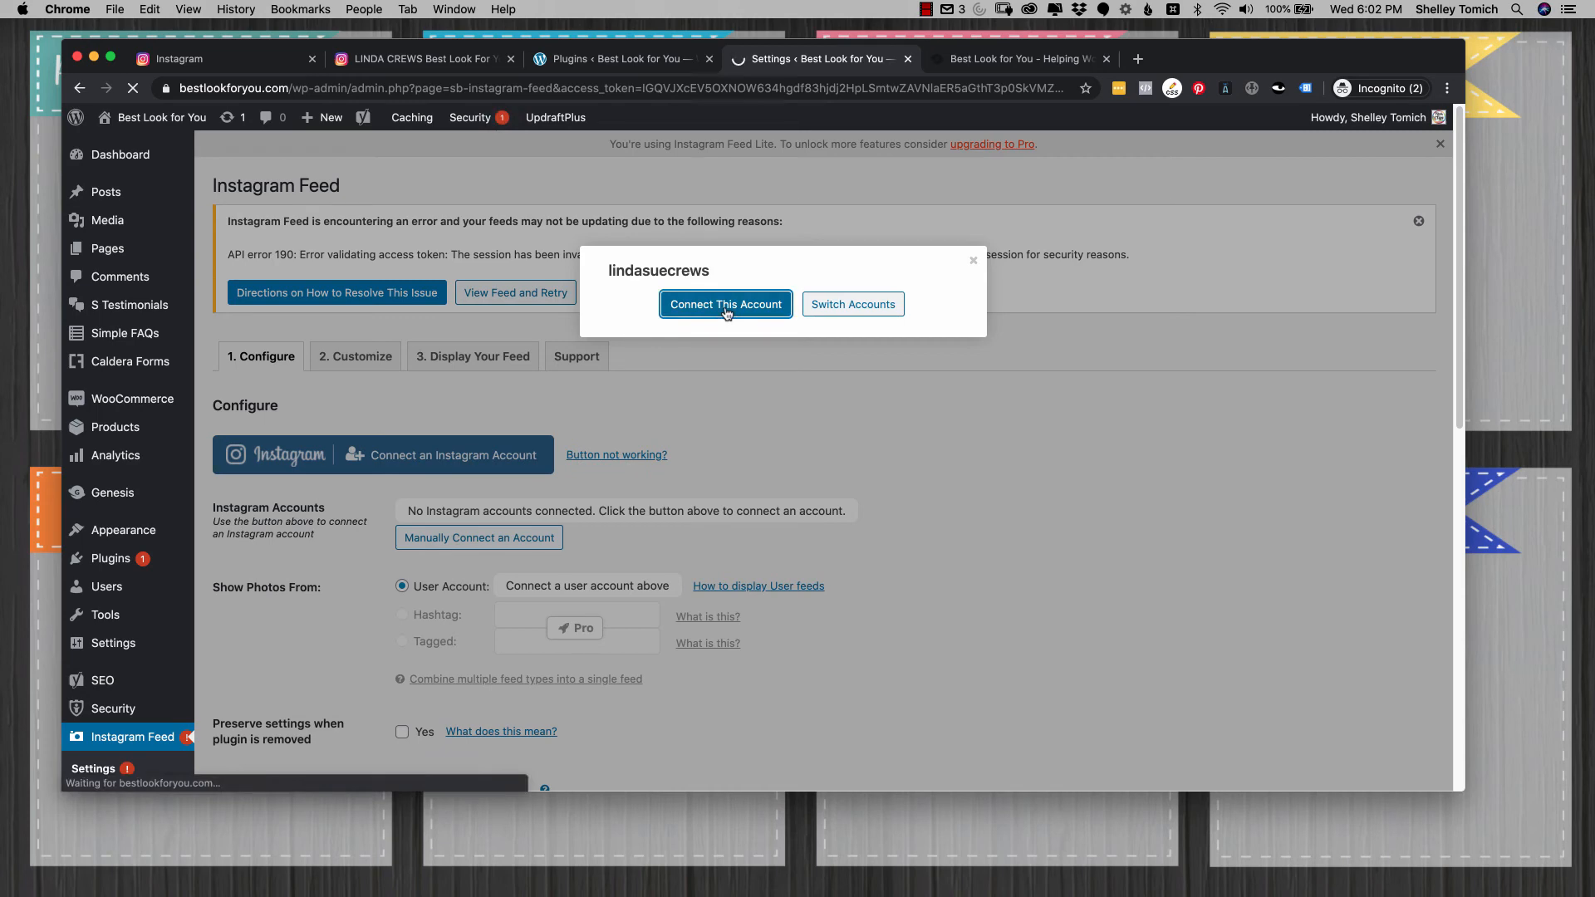
click(724, 304)
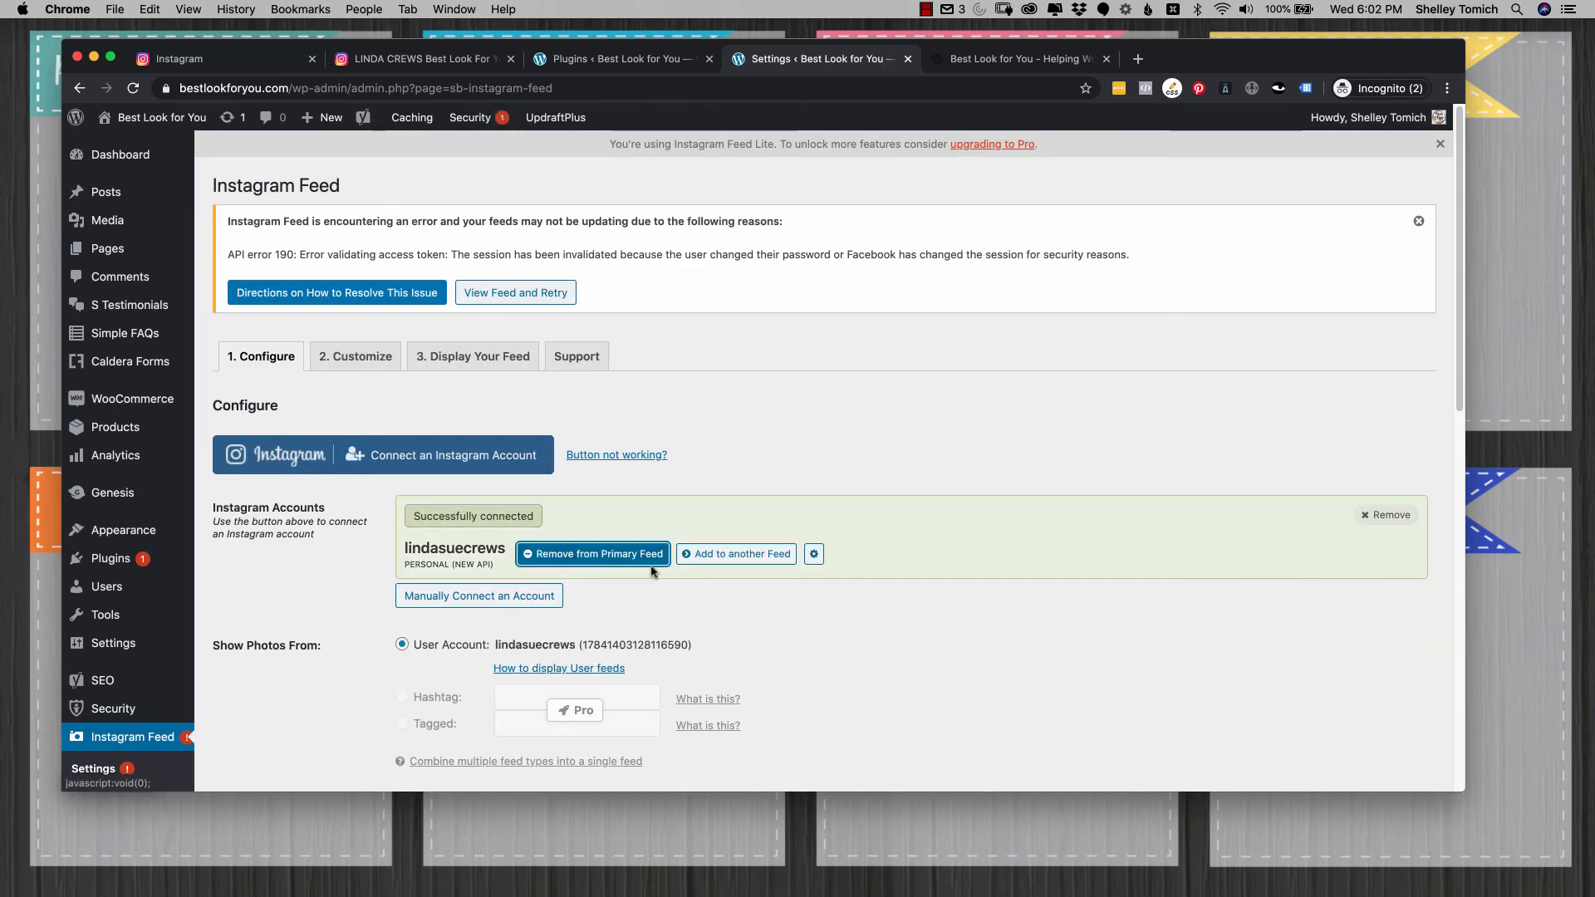
scroll(down, 3)
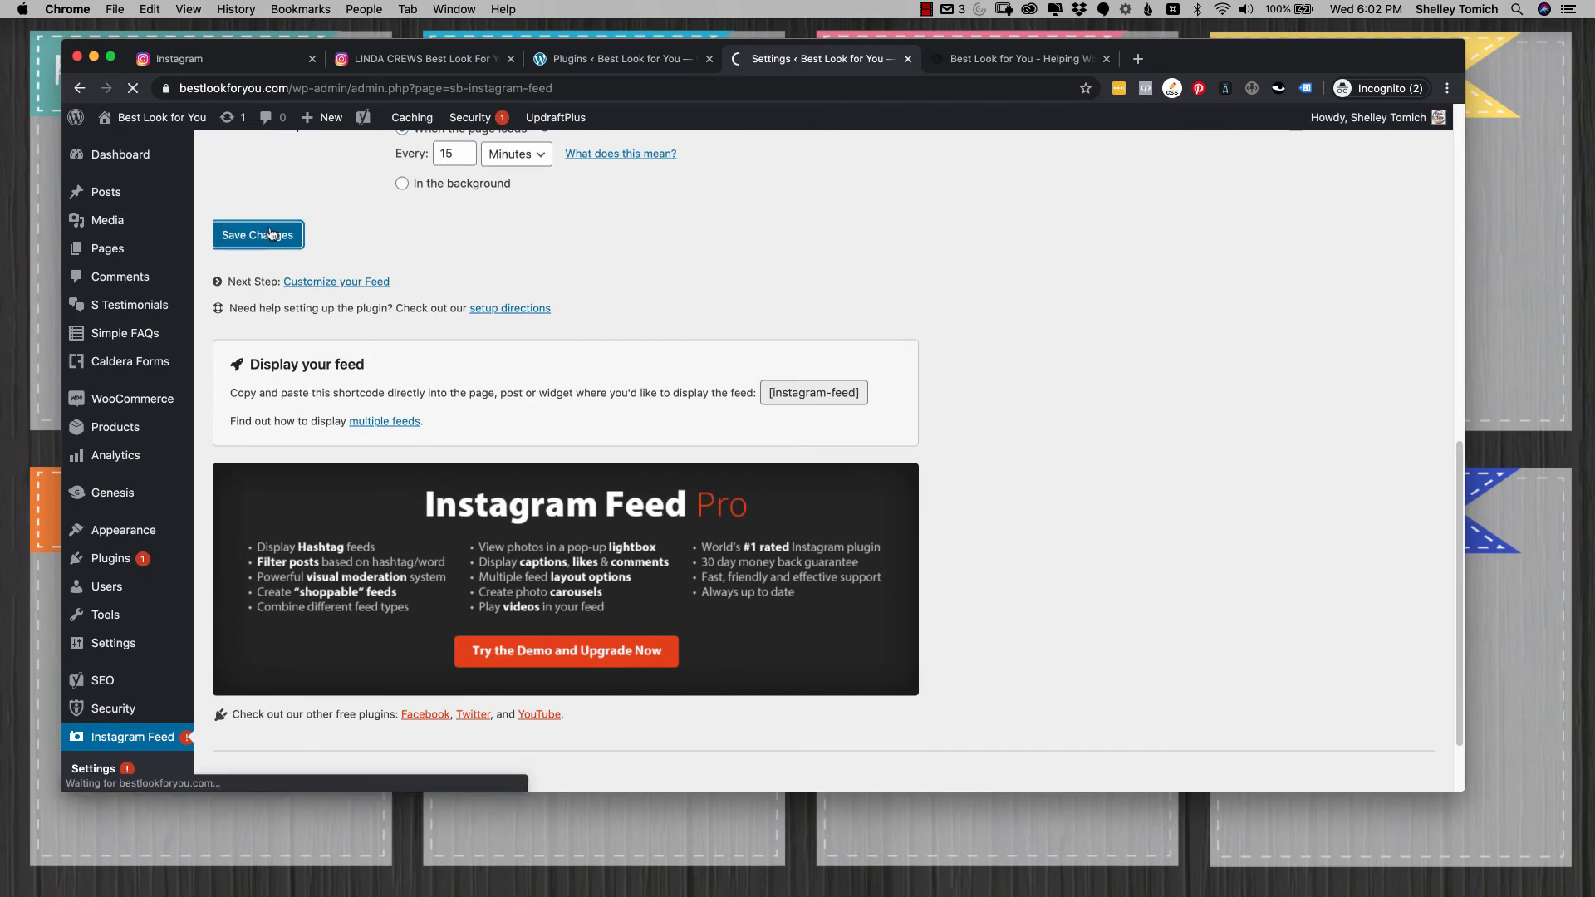
click(1023, 60)
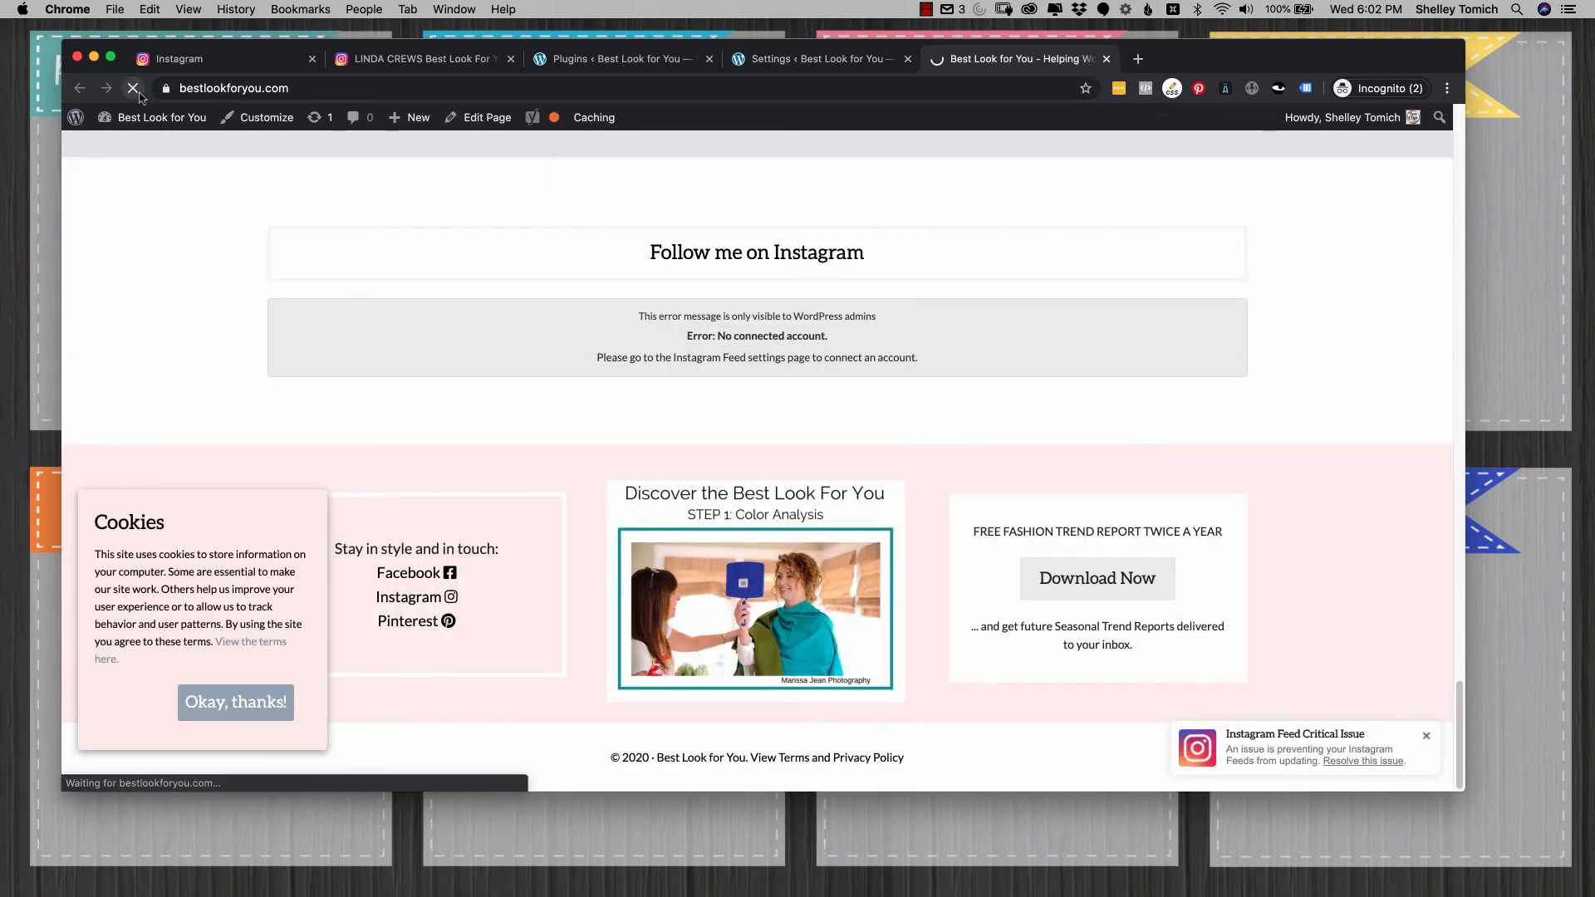